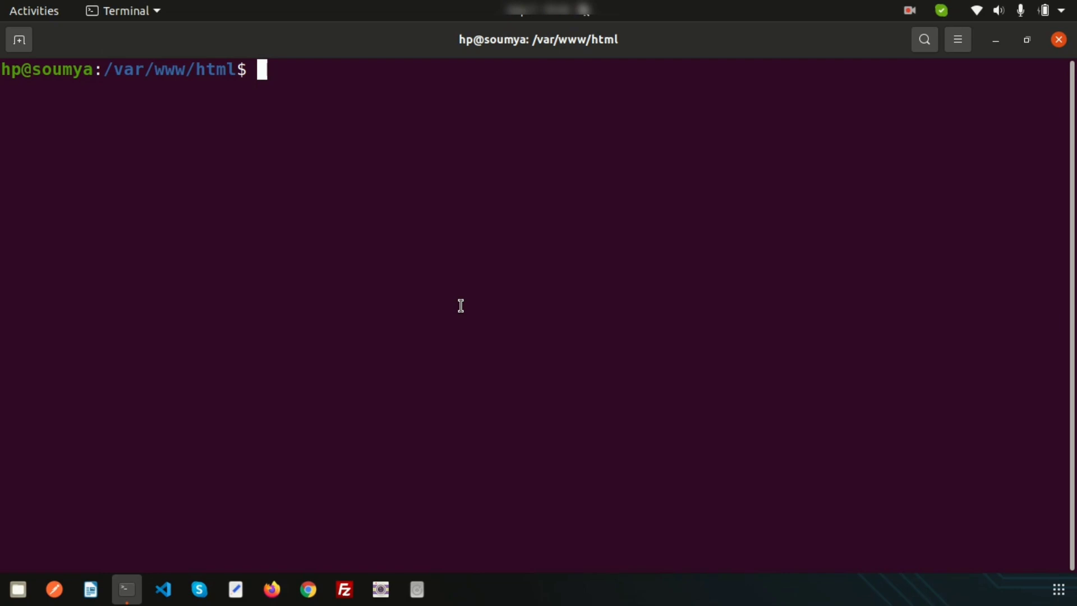
{"action": "mouse_move", "coordinate": [437, 289]}
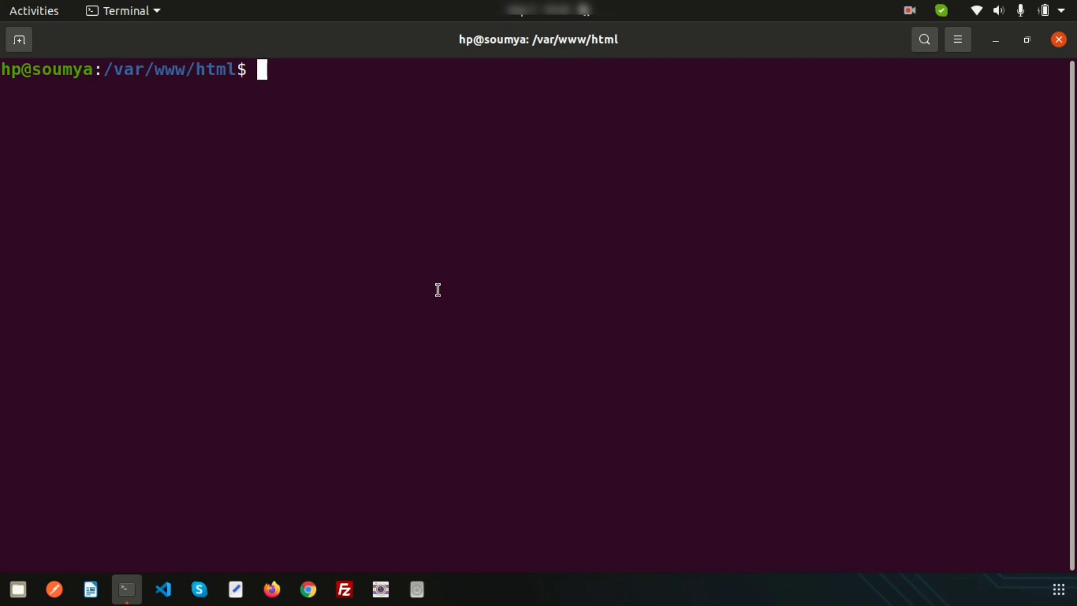
Step: Run composer create-project laravel/laravel laravel-jwt-auth in /var/www/html
{"action": "type", "text": "compos"}
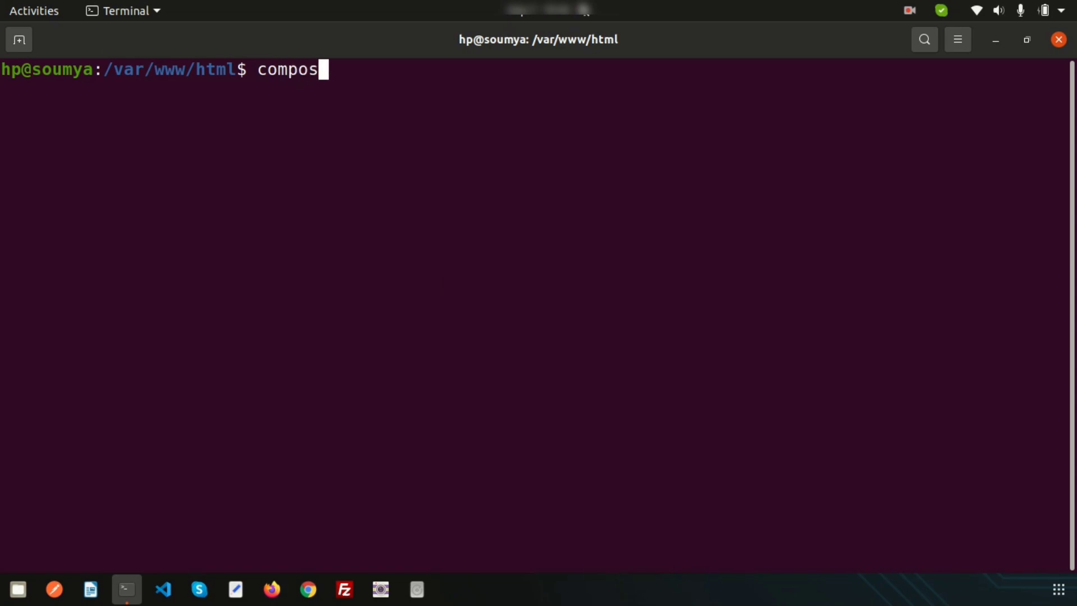
{"action": "type", "text": "er crea"}
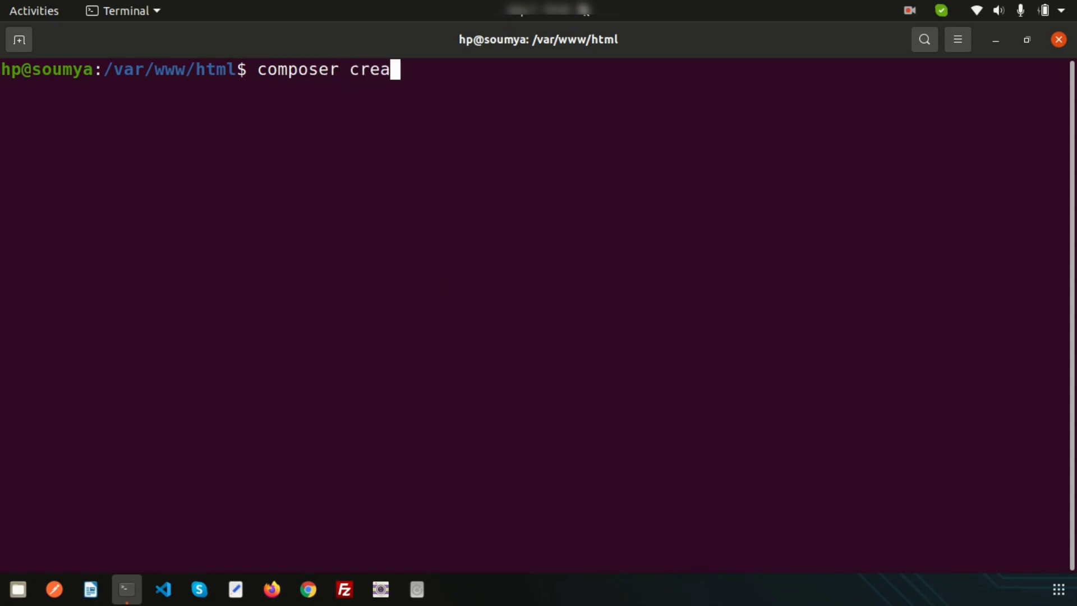
{"action": "type", "text": "te-proj"}
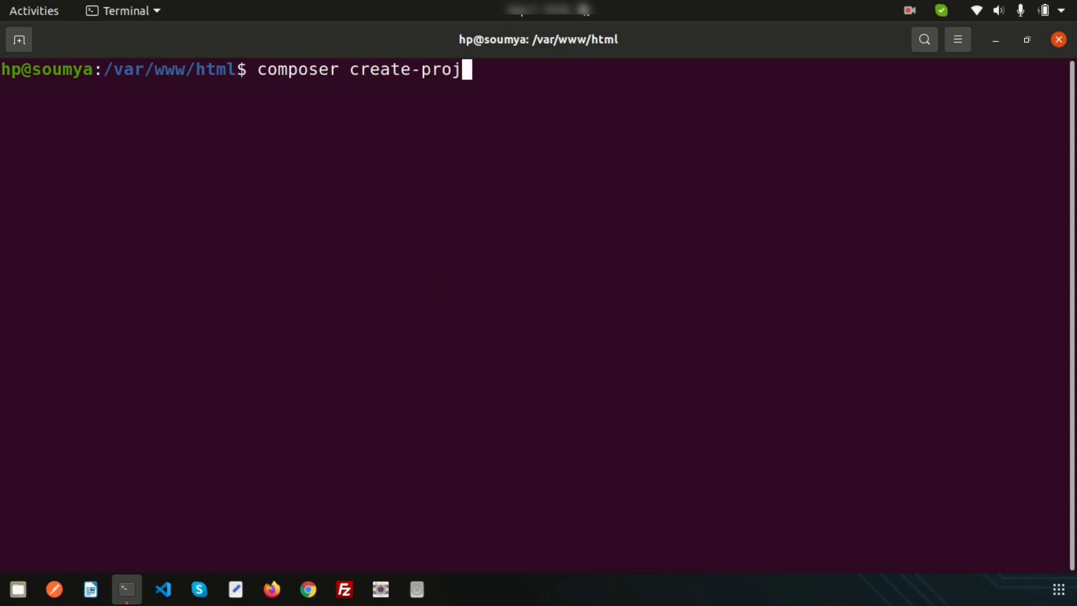
{"action": "type", "text": "ect larav"}
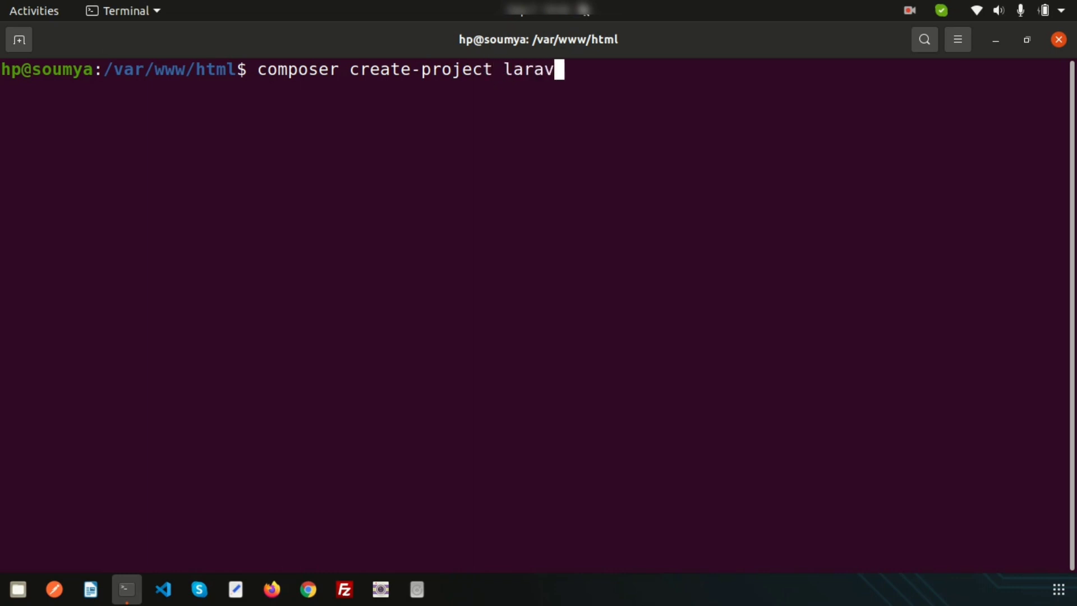
{"action": "type", "text": "el/laa"}
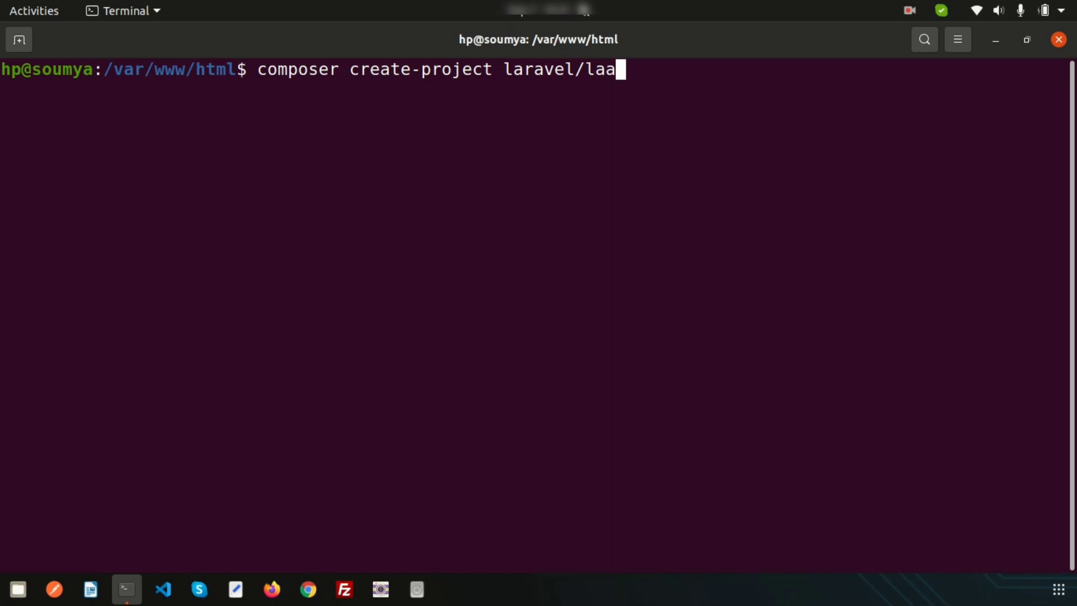
{"action": "type", "text": "ravel lara"}
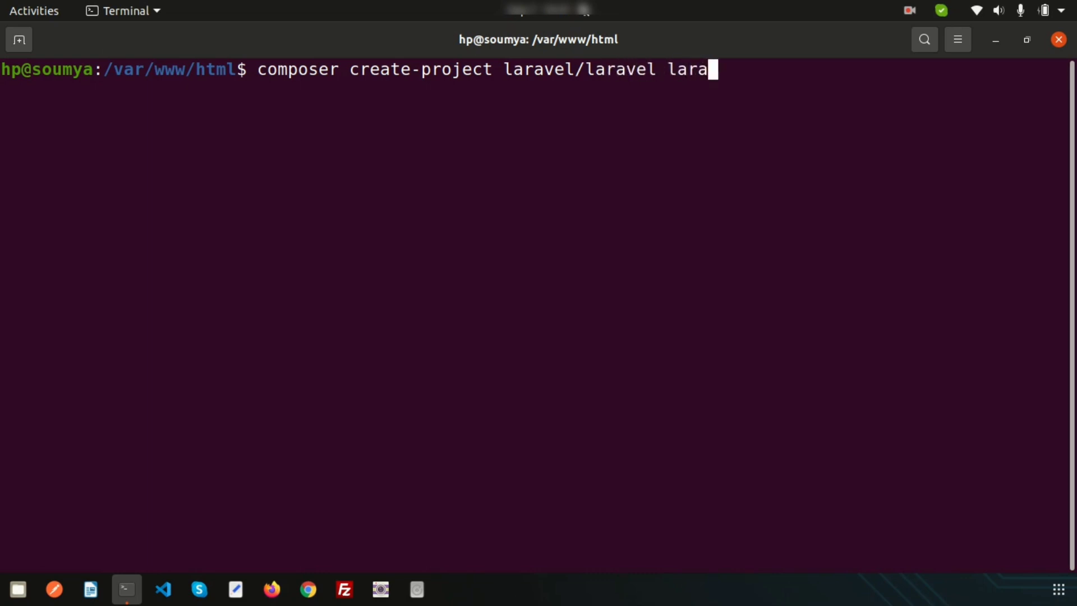
{"action": "type", "text": "vel-jw"}
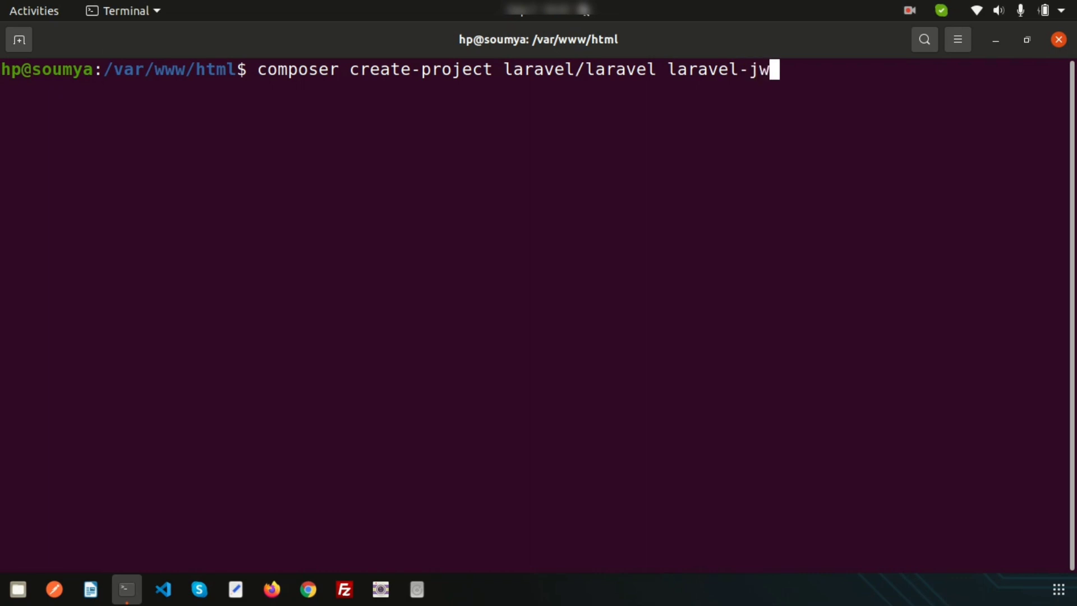
{"action": "type", "text": "t-auth"}
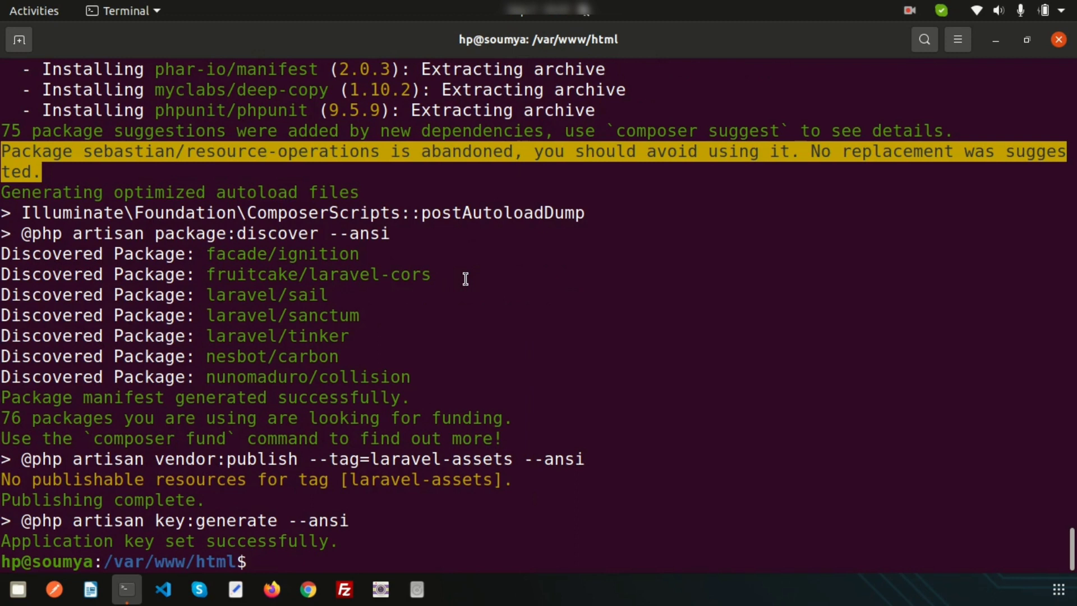
Step: Change into laravel-jwt-auth/ and launch the project in VS Code with 'code .'
{"action": "type", "text": "cd"}
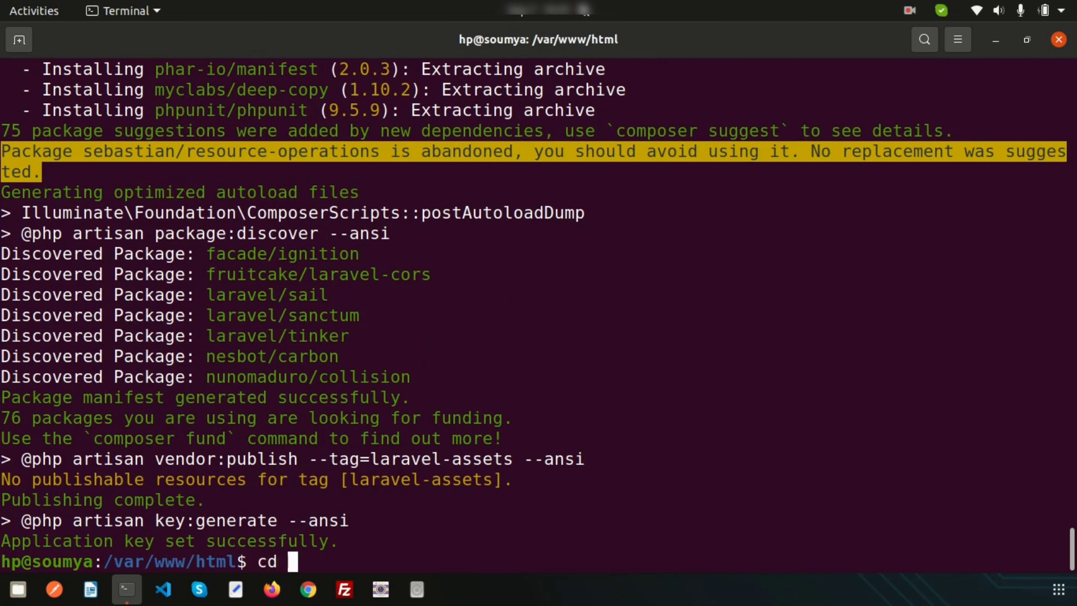
{"action": "type", "text": "laravel-jwt-auth/"}
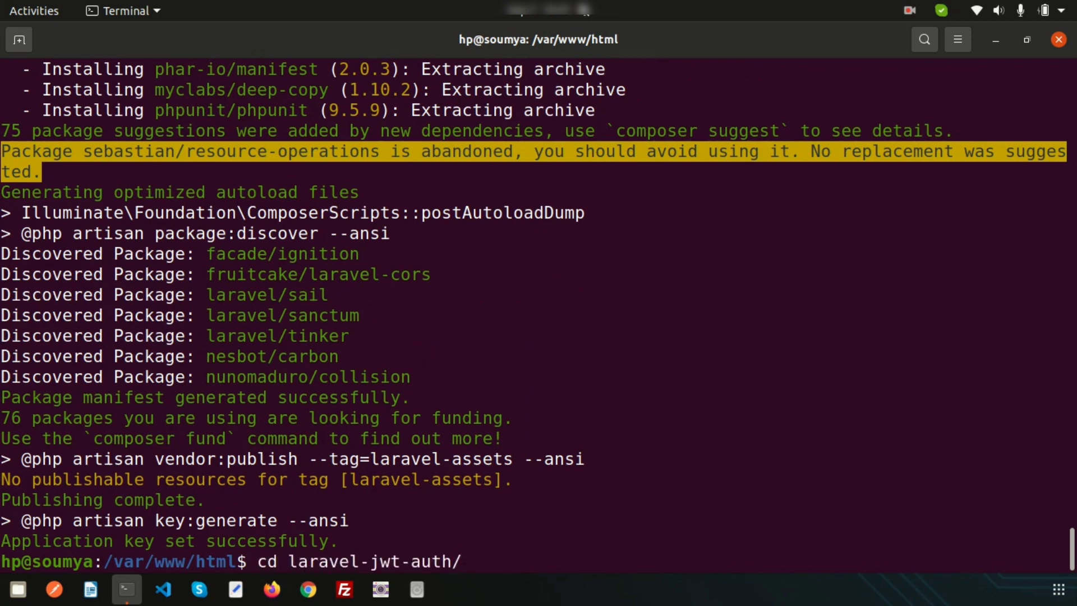
{"action": "type", "text": "code"}
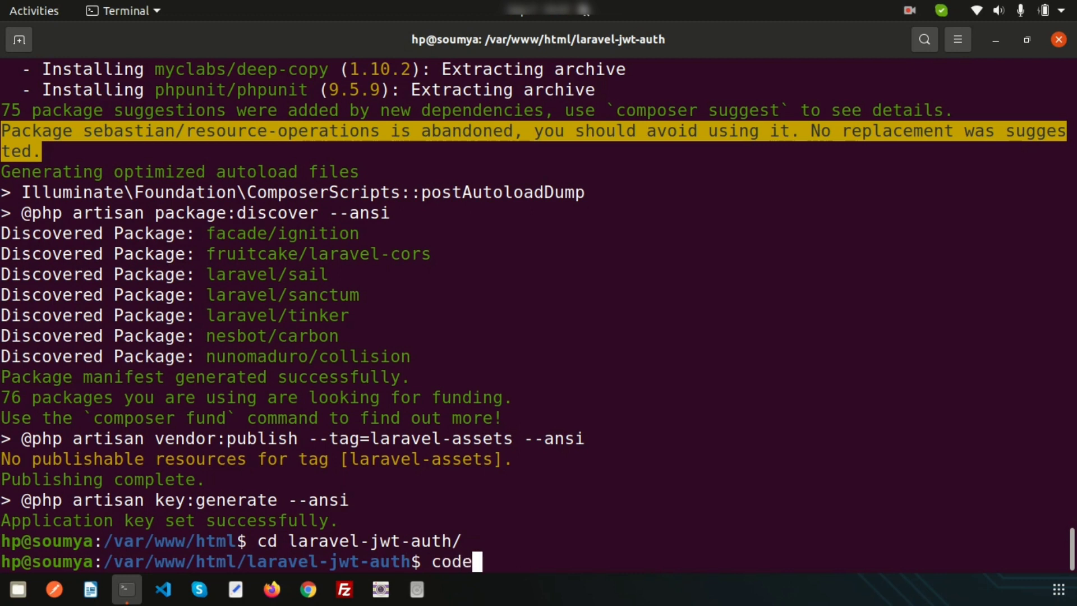
{"action": "type", "text": "."}
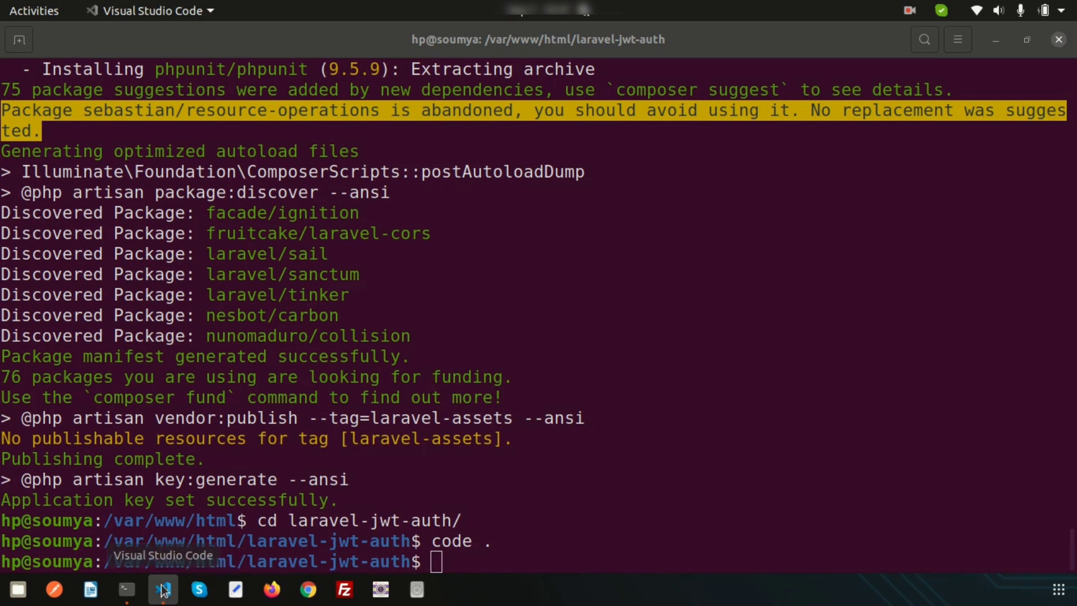
Step: Bring the VS Code window forward to view the laravel-jwt-auth project files
{"action": "left_click", "coordinate": [163, 589]}
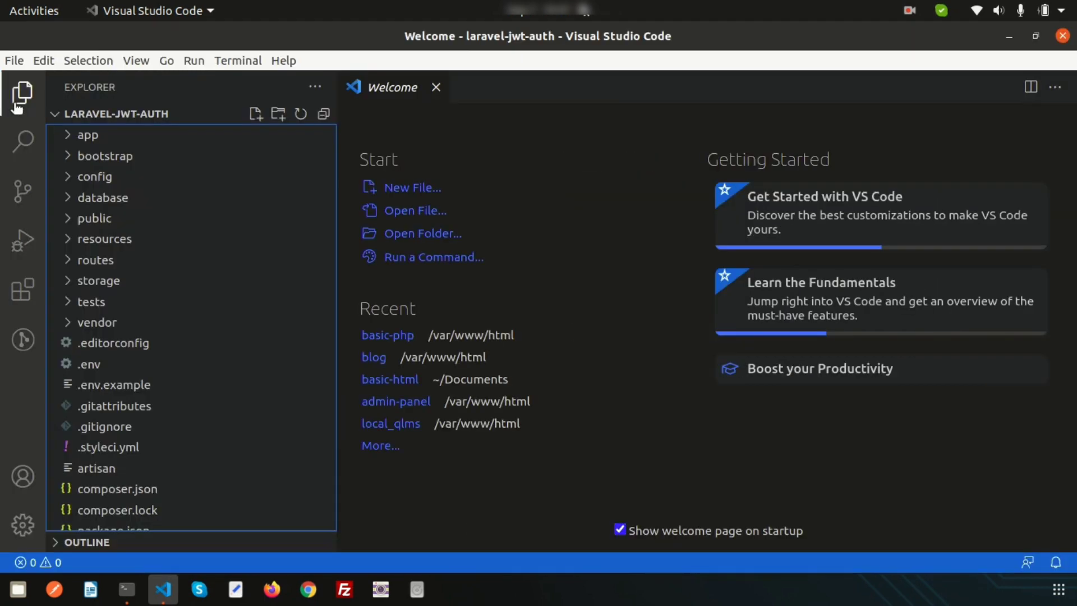
{"action": "mouse_move", "coordinate": [228, 177]}
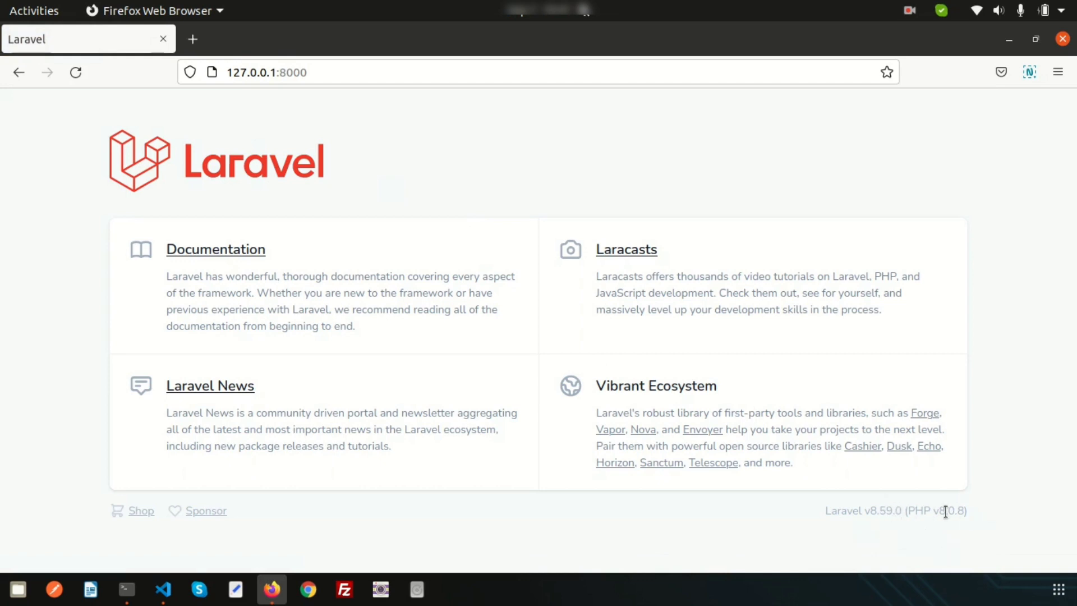
Step: Select the Laravel v8.59.0 version text on the 127.0.0.1:8000 welcome page
{"action": "double_click", "coordinate": [885, 510]}
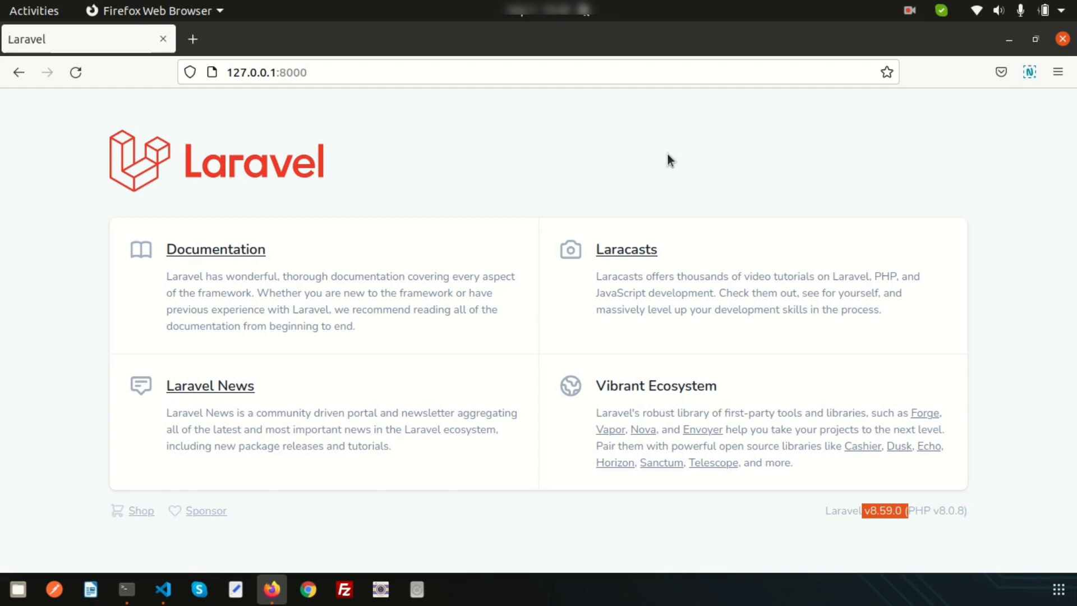
{"action": "mouse_move", "coordinate": [55, 590]}
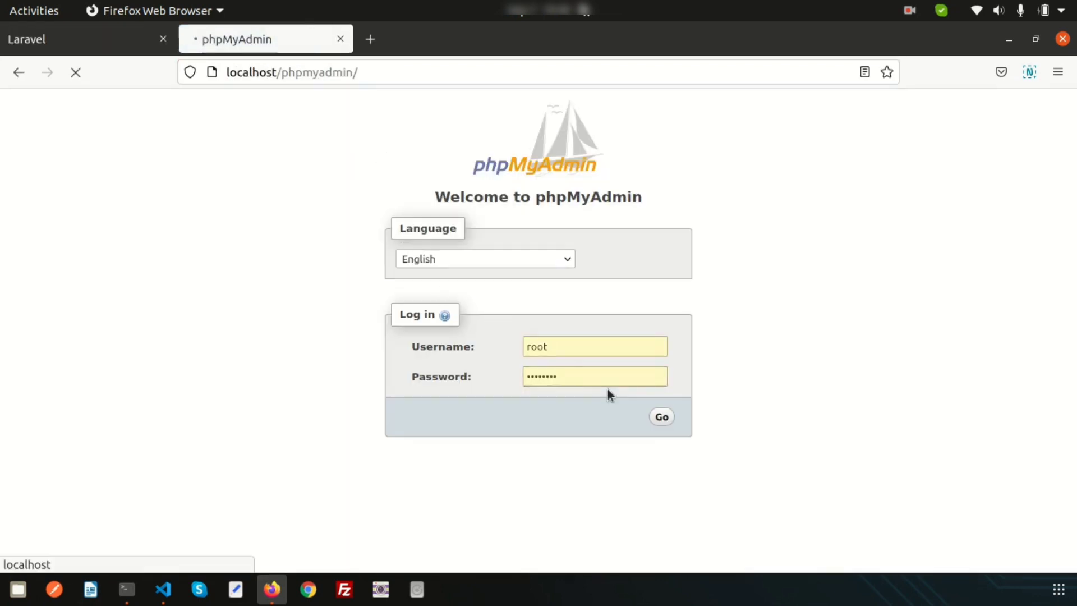
Step: Log in to phpMyAdmin as root and open the Databases list
{"action": "left_click", "coordinate": [660, 416]}
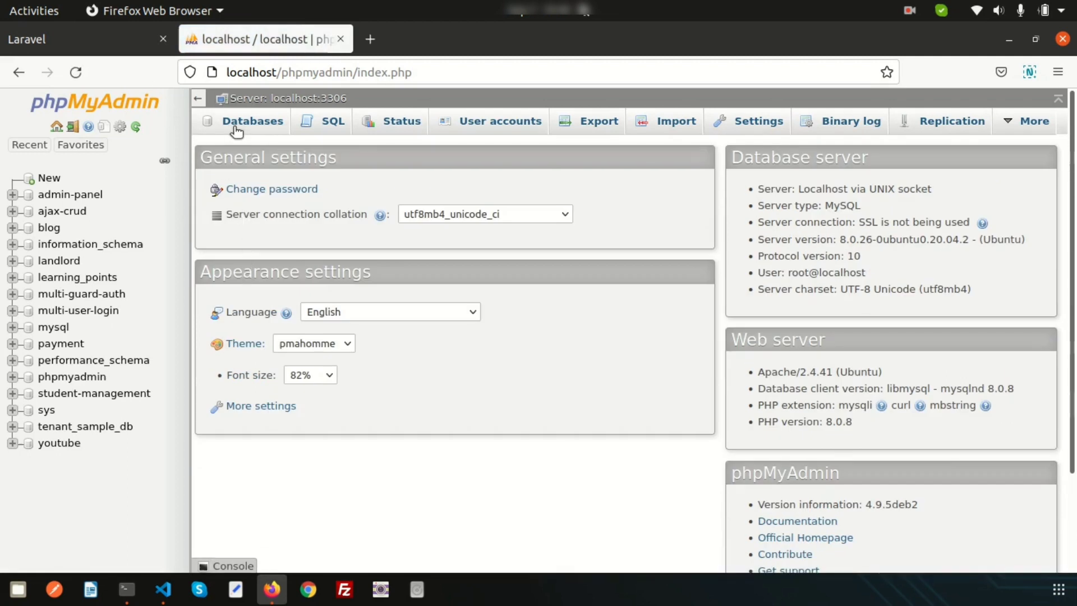
{"action": "left_click", "coordinate": [252, 121]}
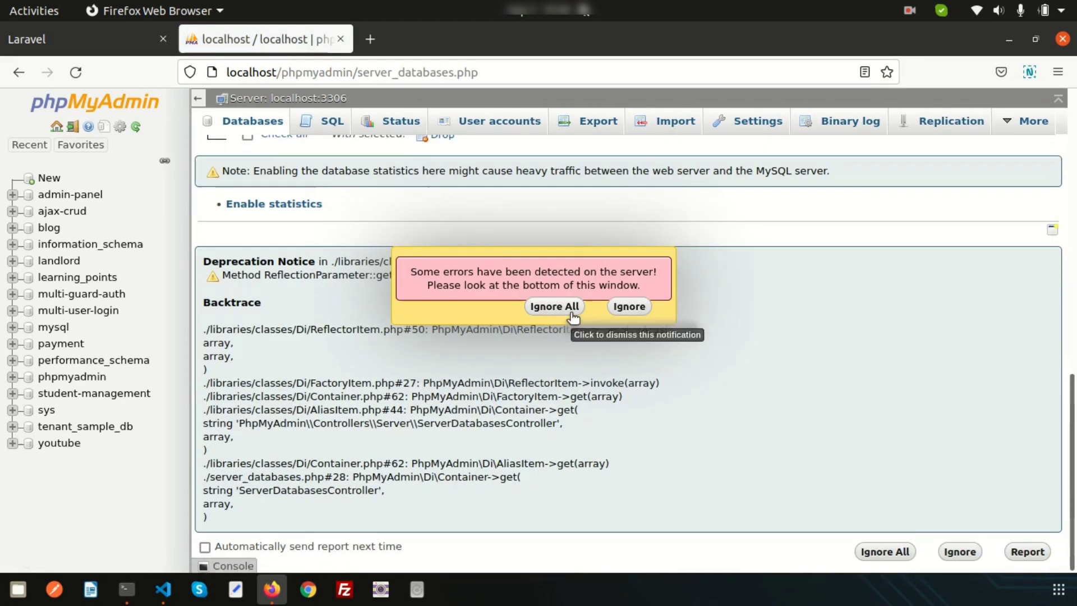
{"action": "left_click", "coordinate": [553, 305]}
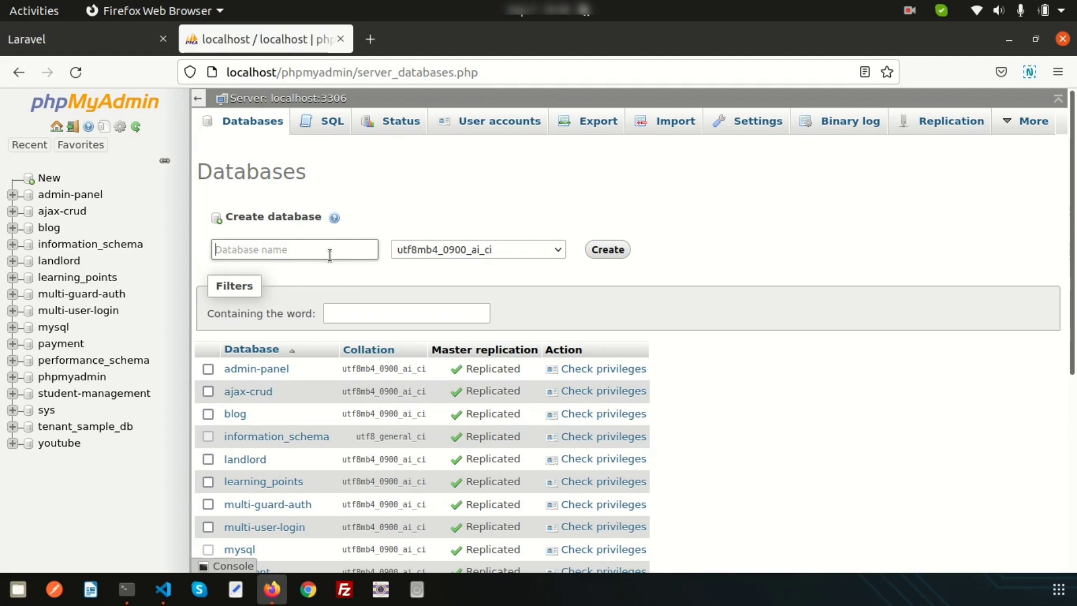
Step: Create a new database named laravel-jwt-auth
{"action": "type", "text": "laravel"}
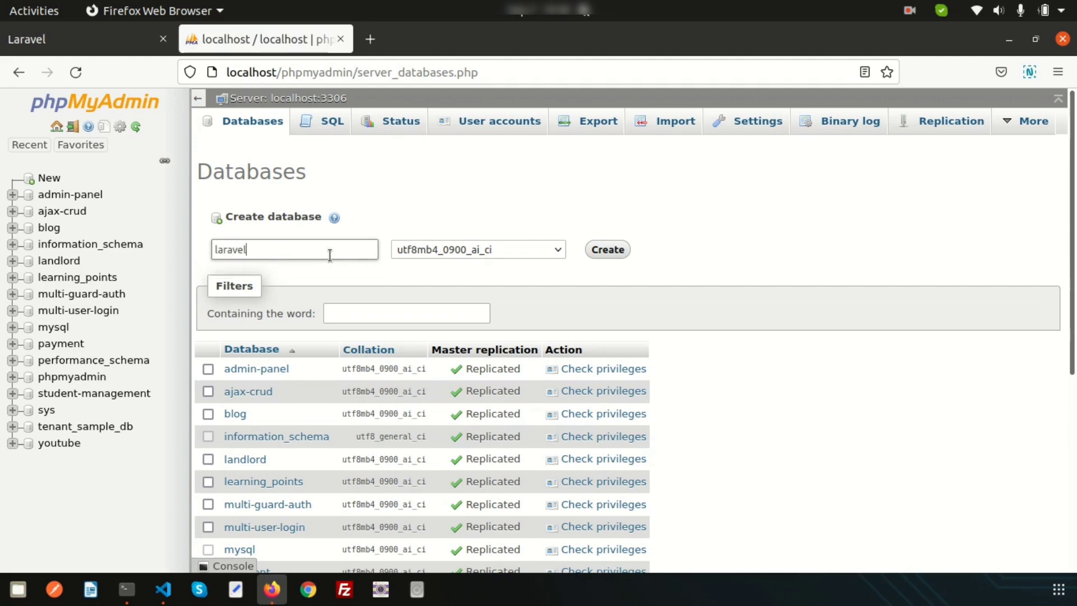
{"action": "type", "text": "-jwt-auth"}
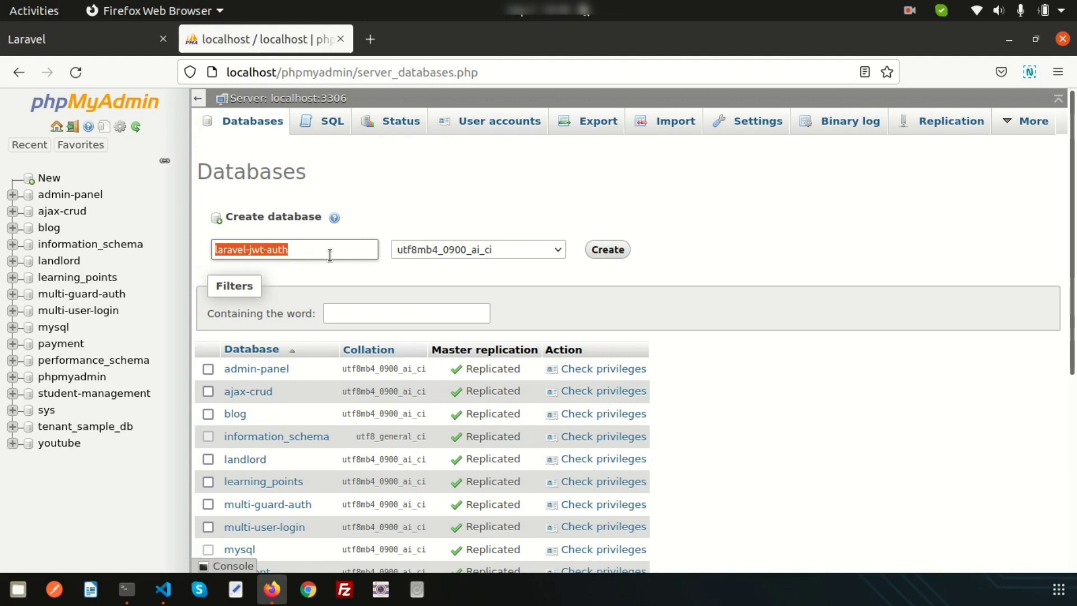
{"action": "left_click", "coordinate": [606, 249]}
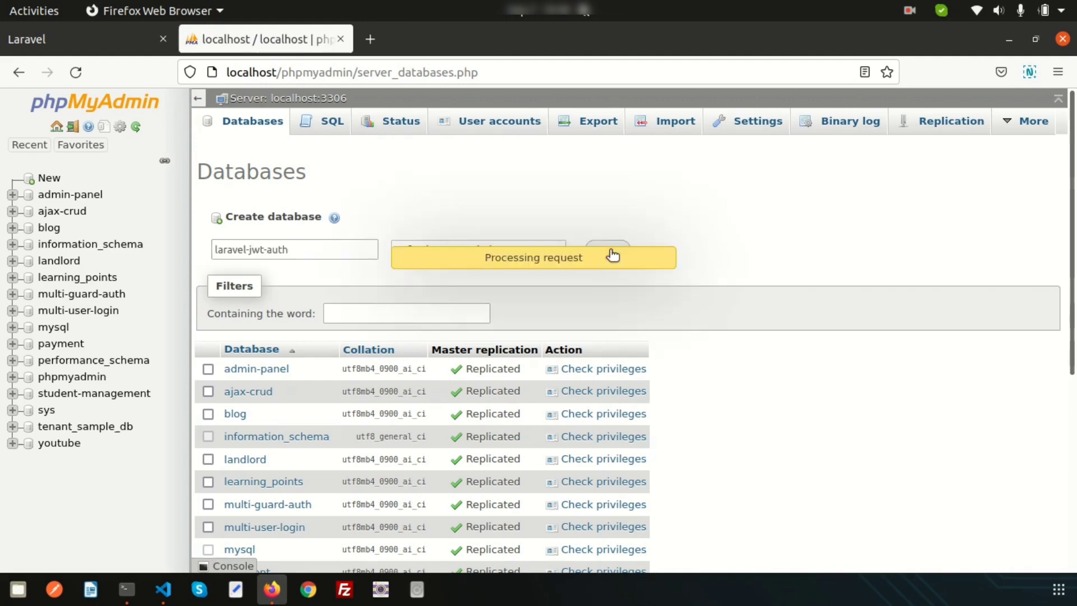
{"action": "left_click", "coordinate": [606, 248]}
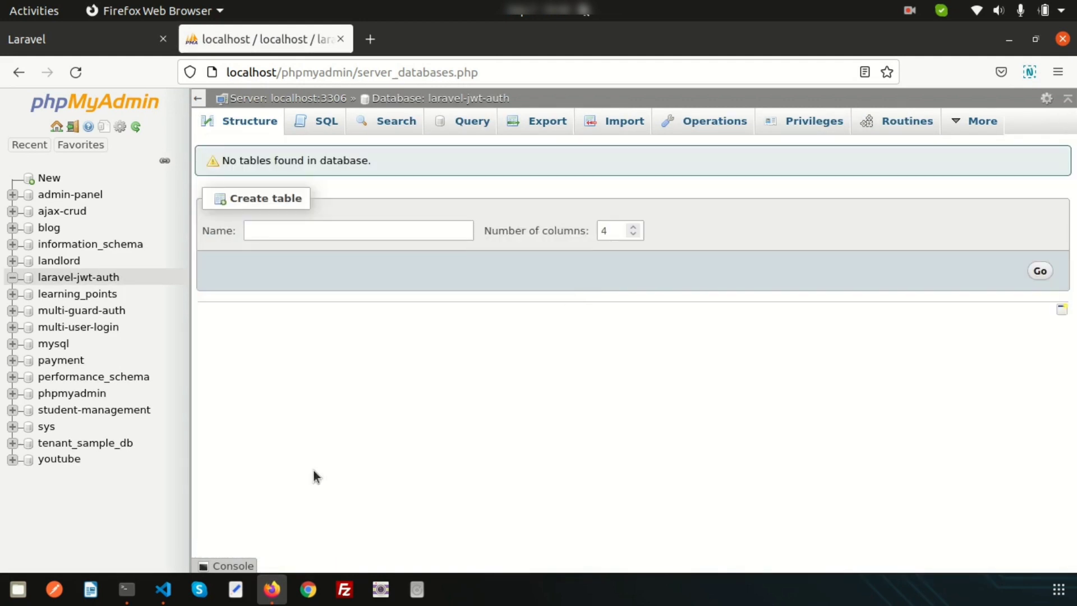
{"action": "left_click", "coordinate": [162, 590]}
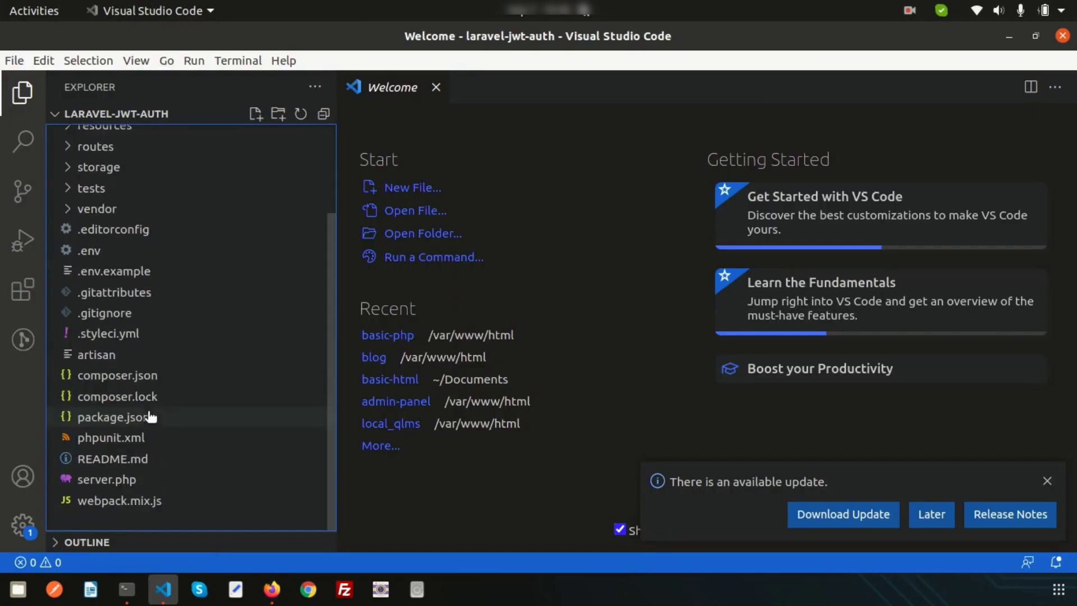
{"action": "left_click", "coordinate": [90, 250]}
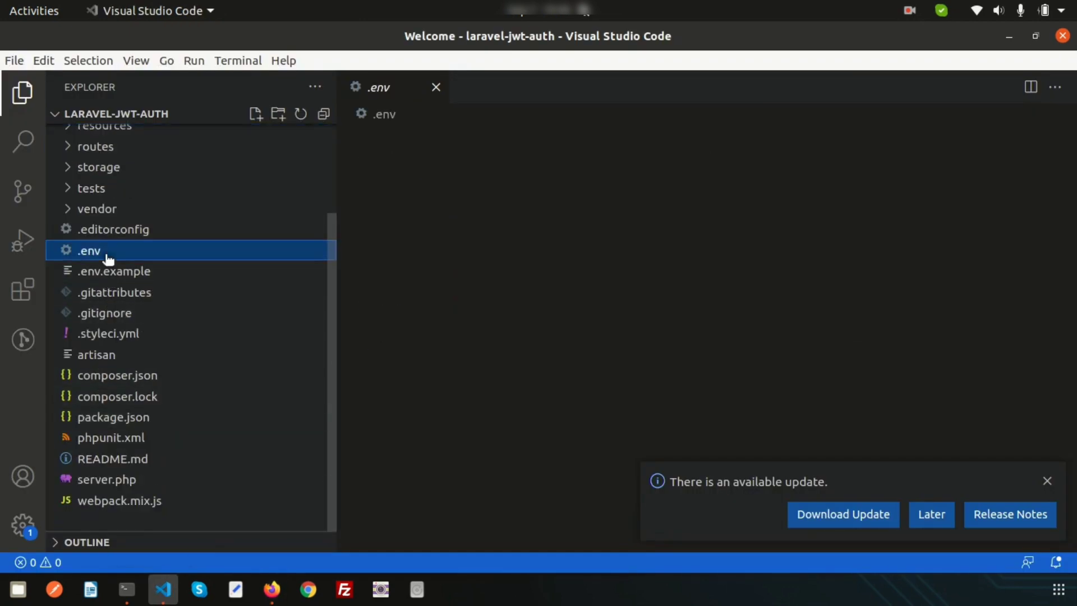
{"action": "double_click", "coordinate": [88, 250]}
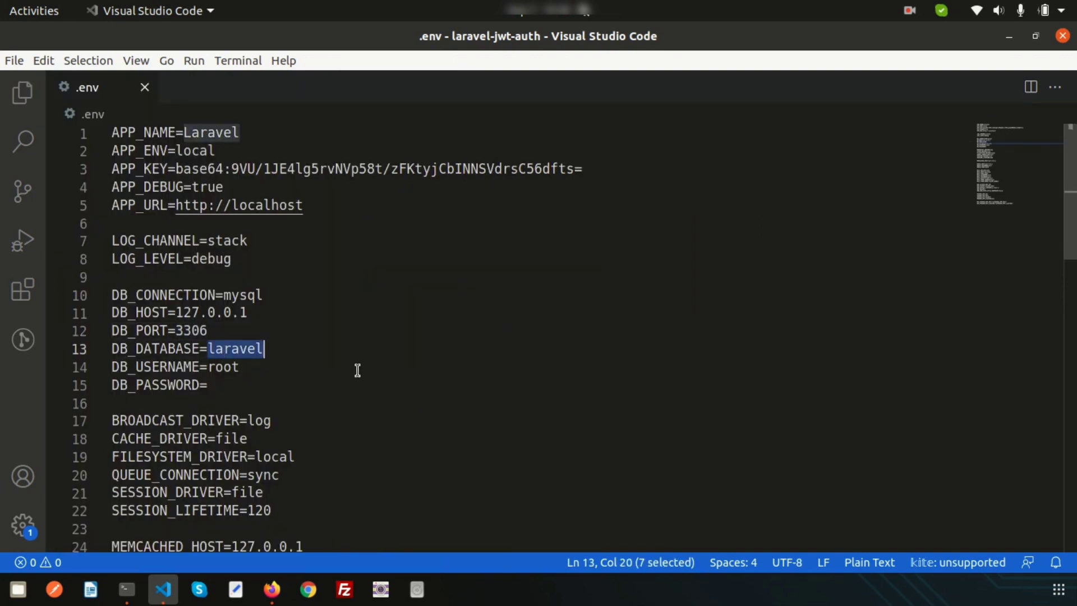
{"action": "type", "text": "-jwt-auth"}
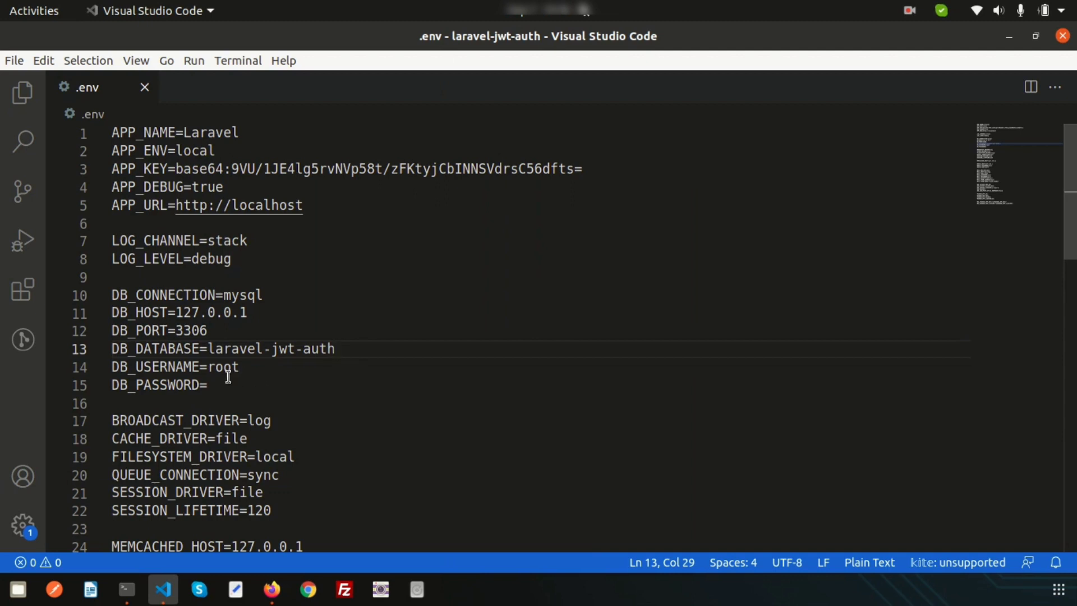
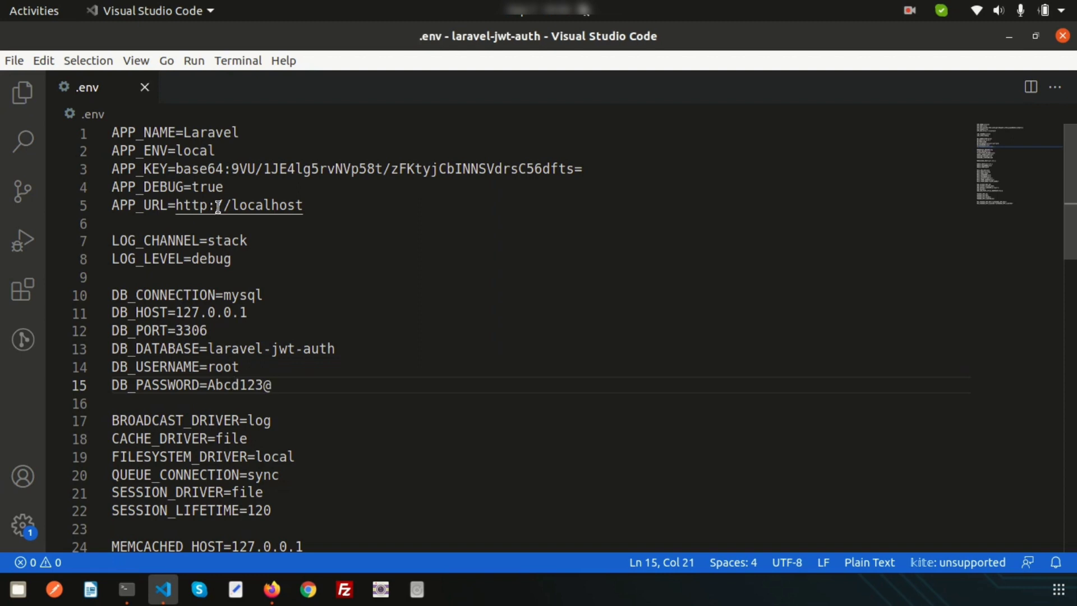
{"action": "mouse_move", "coordinate": [344, 340]}
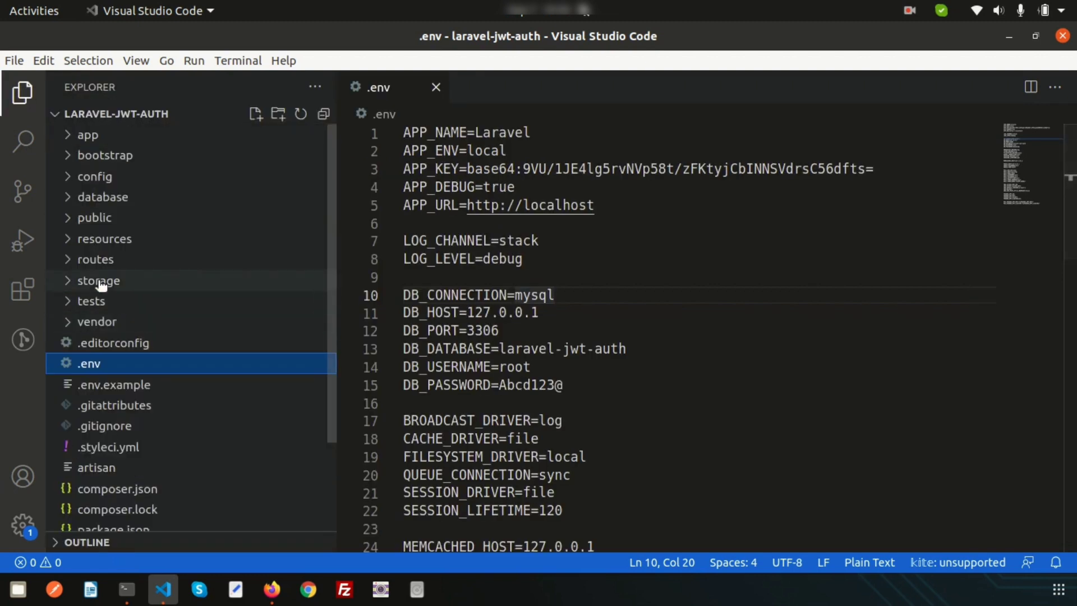
Step: Expand database > migrations in the Explorer to show the four default migrations
{"action": "left_click", "coordinate": [102, 197]}
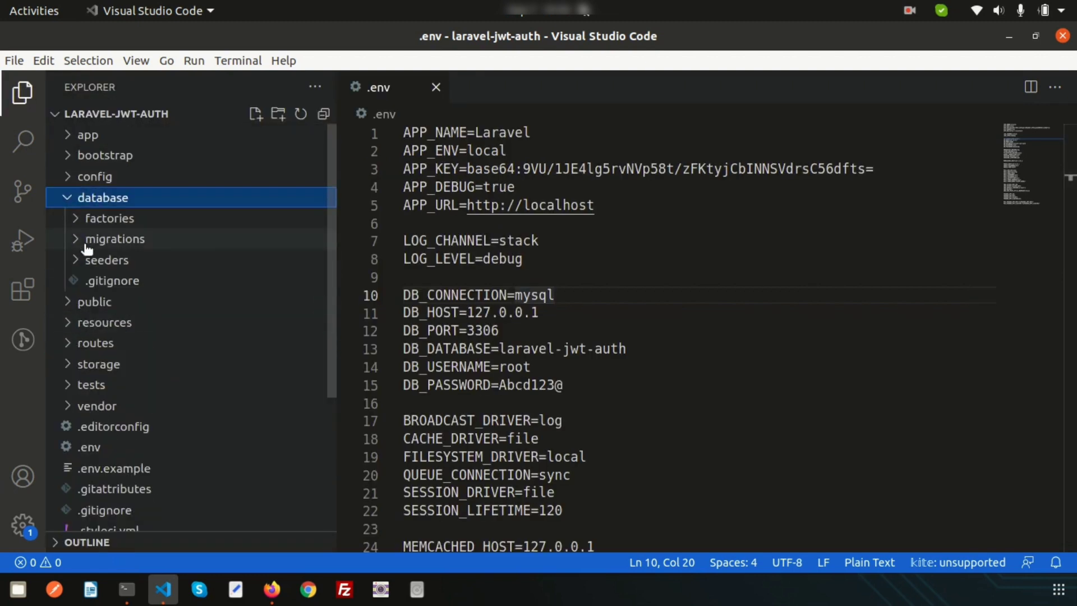
{"action": "left_click", "coordinate": [114, 238]}
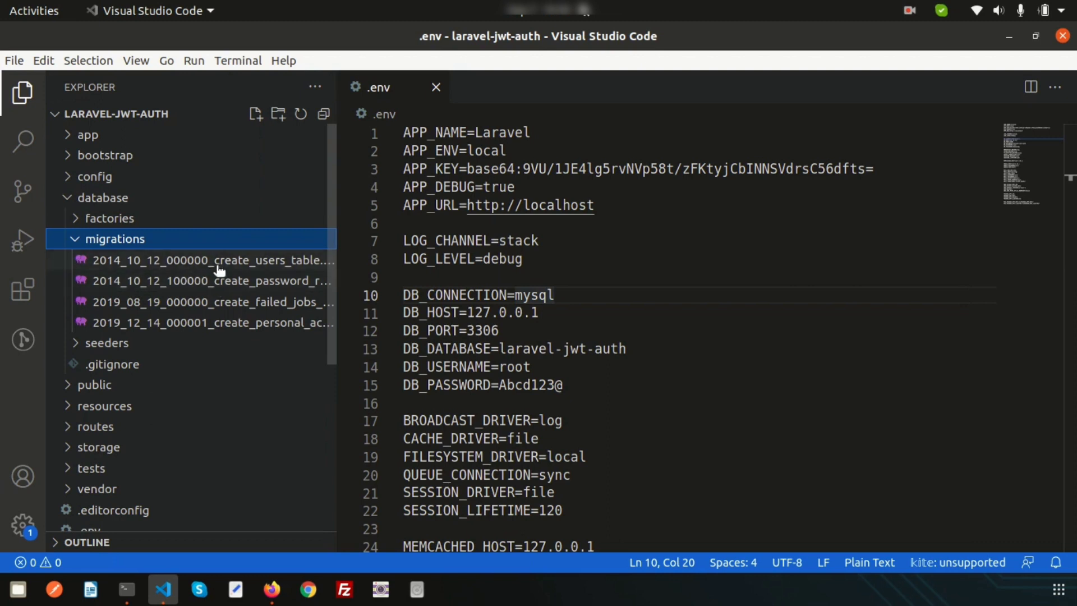
{"action": "mouse_move", "coordinate": [278, 317]}
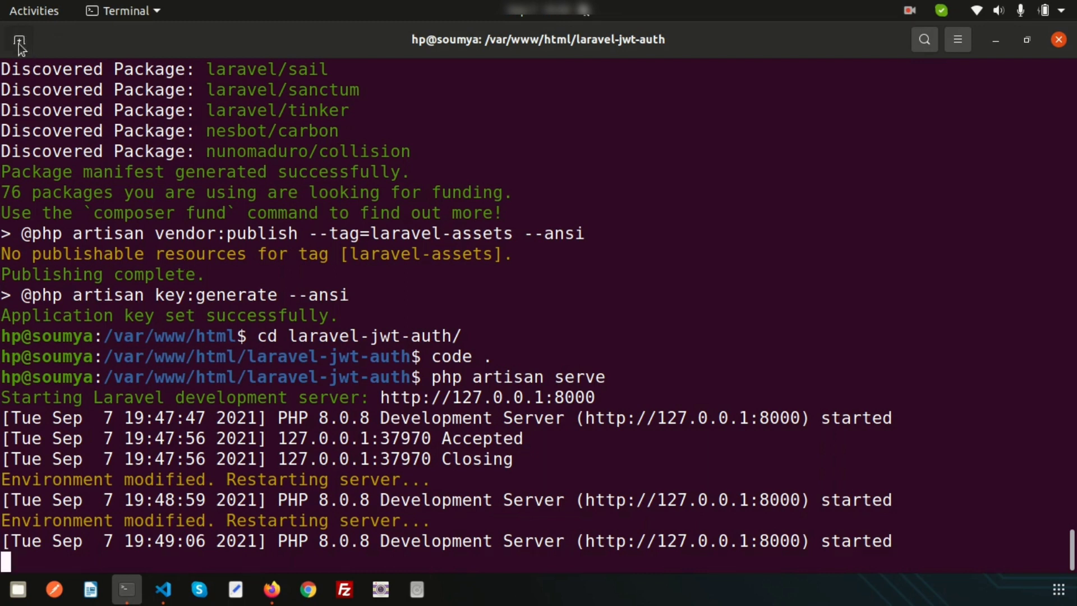
Step: Run php artisan migrate in a new terminal tab to create the default tables
{"action": "left_click", "coordinate": [18, 39]}
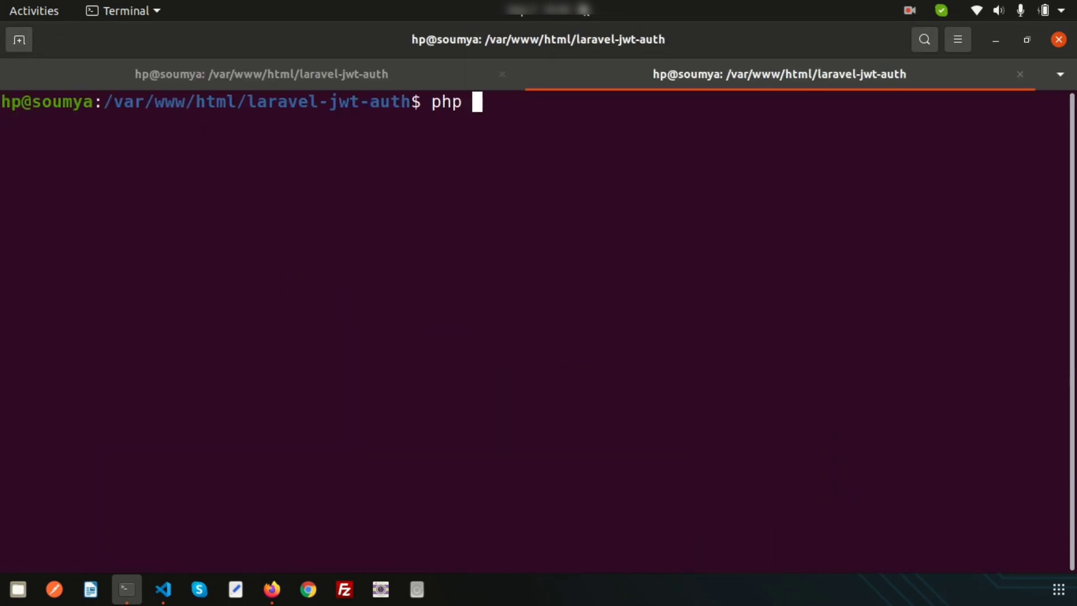
{"action": "type", "text": "artisan migrate"}
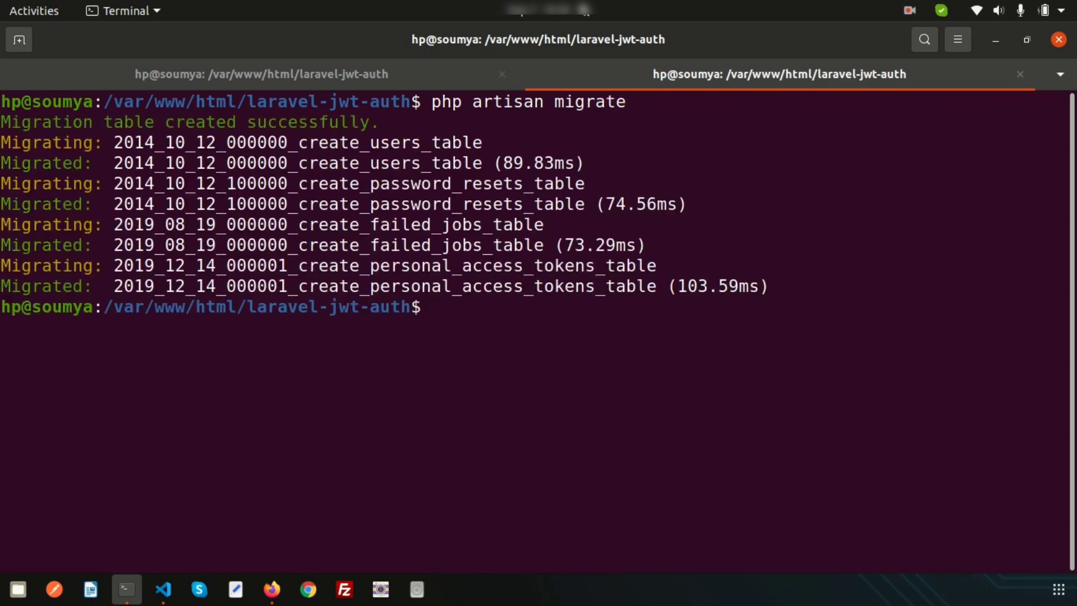
{"action": "left_click", "coordinate": [272, 589]}
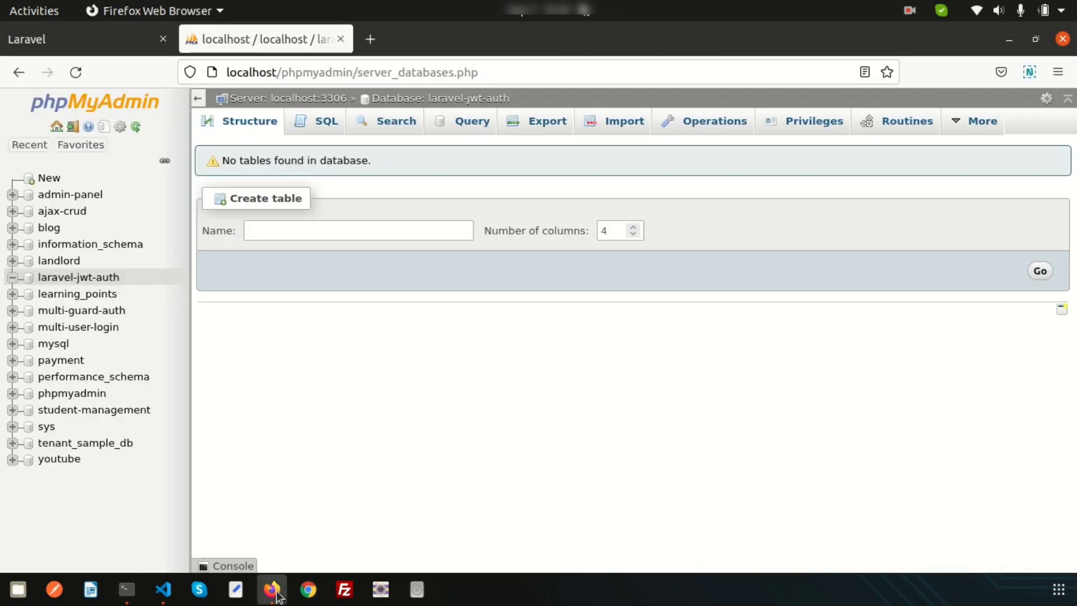
Step: Reload laravel-jwt-auth in phpMyAdmin to see its five tables, including users and migrations
{"action": "left_click", "coordinate": [248, 121]}
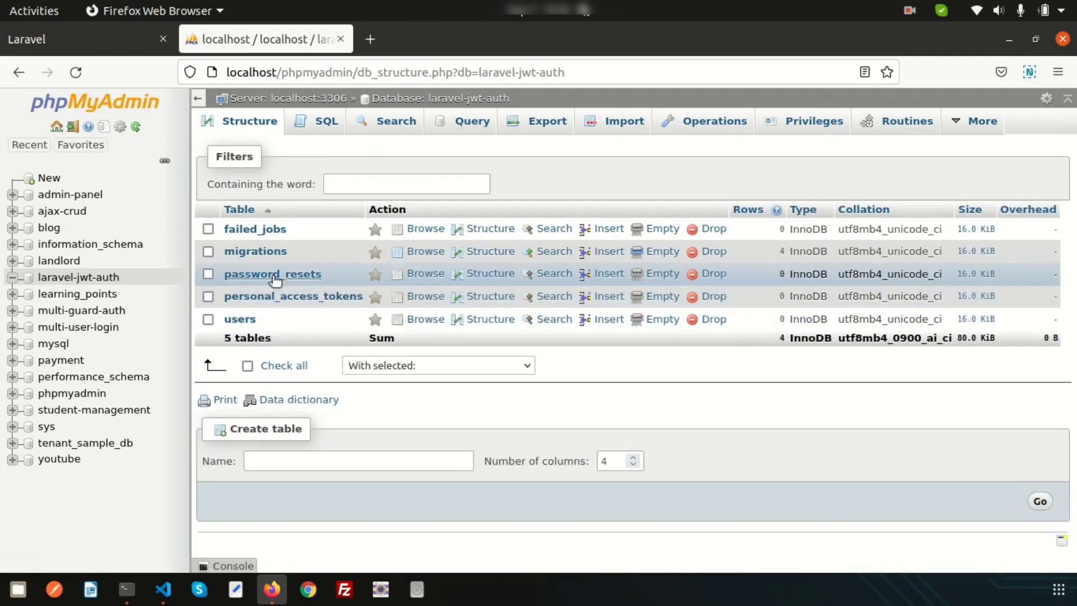
{"action": "mouse_move", "coordinate": [293, 296]}
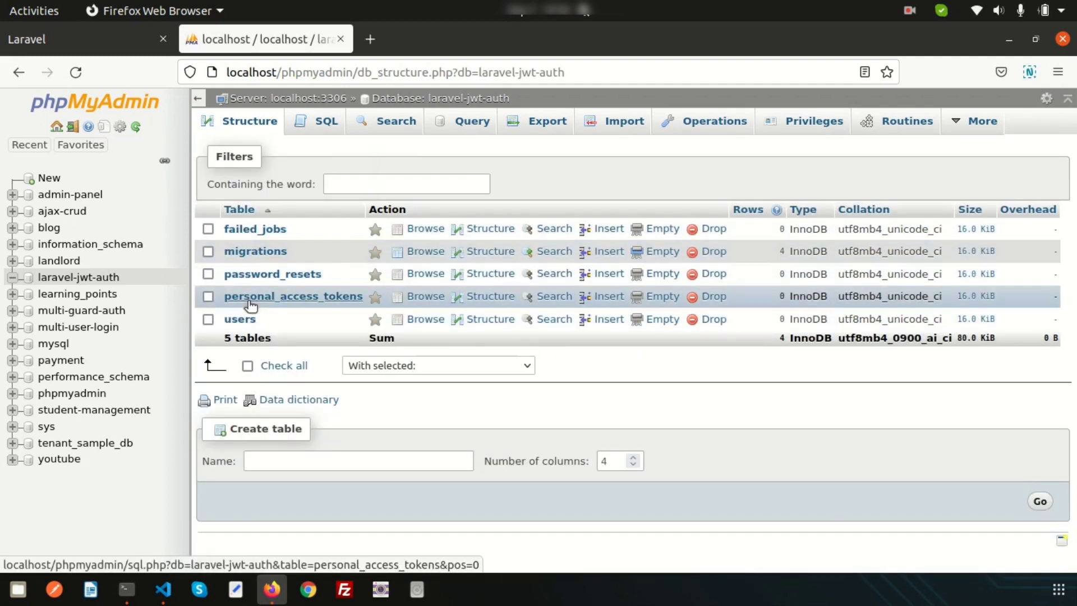